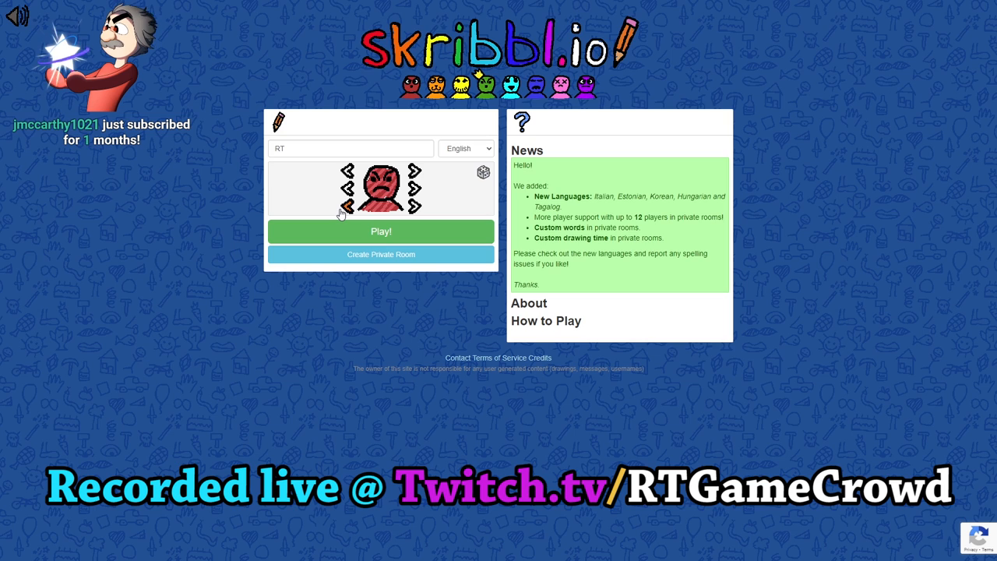
Keep the name RT and red avatar, and start a public game with Play!
{"action": "left_click", "coordinate": [382, 231]}
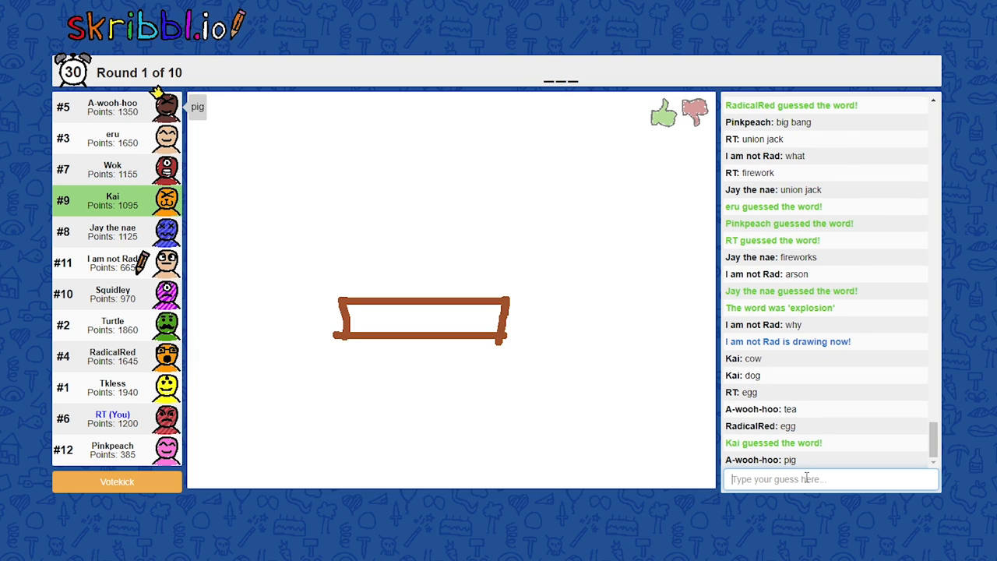
Guess 's' and 'log' in chat for the brown three-letter drawing
{"action": "type", "text": "s"}
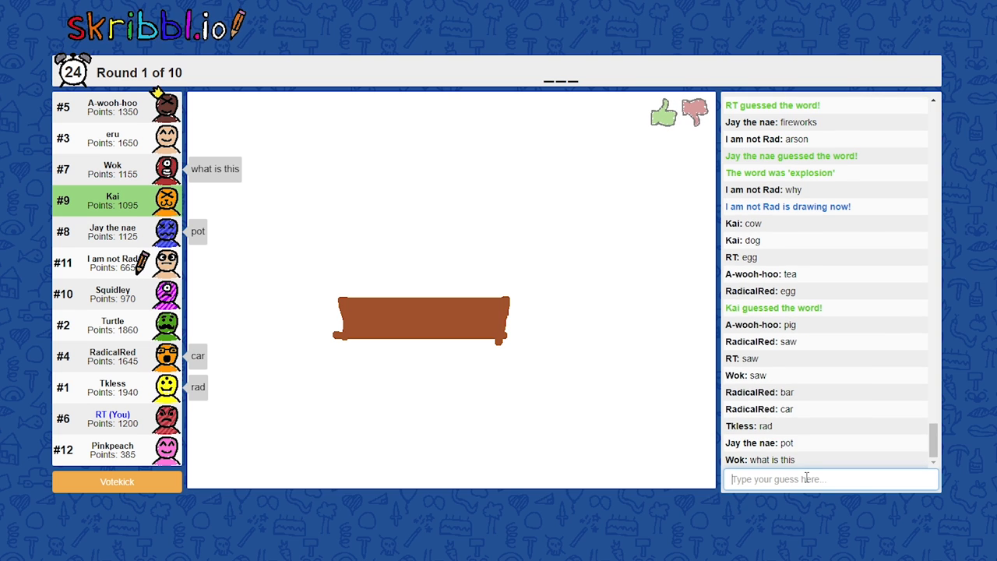
{"action": "type", "text": "log"}
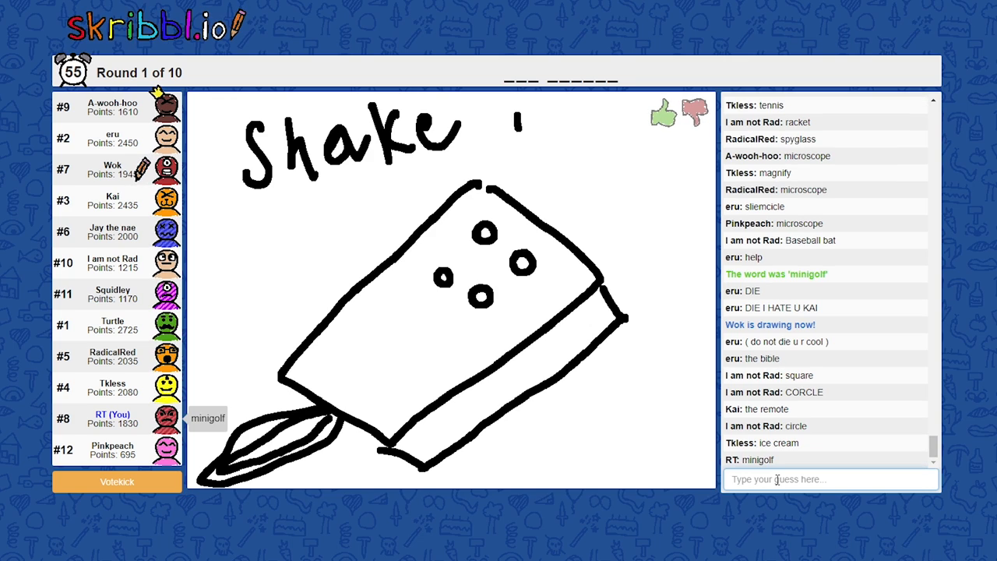
Guess 'wii' in chat for Wok's Shake drawing
{"action": "type", "text": "wii"}
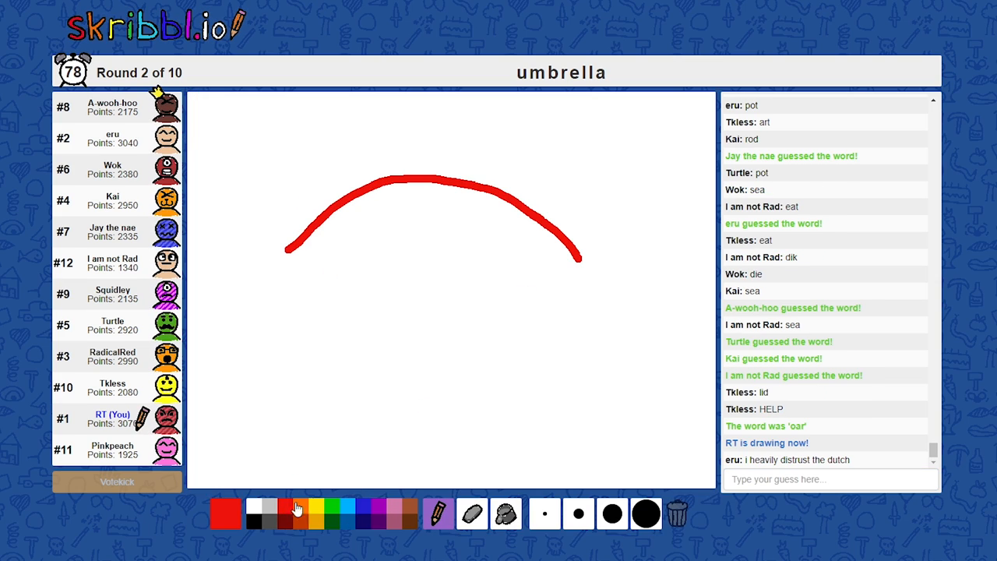
Drag a red arc across the canvas as the umbrella's canopy
{"action": "left_click_drag", "start_coordinate": [427, 181], "coordinate": [438, 413]}
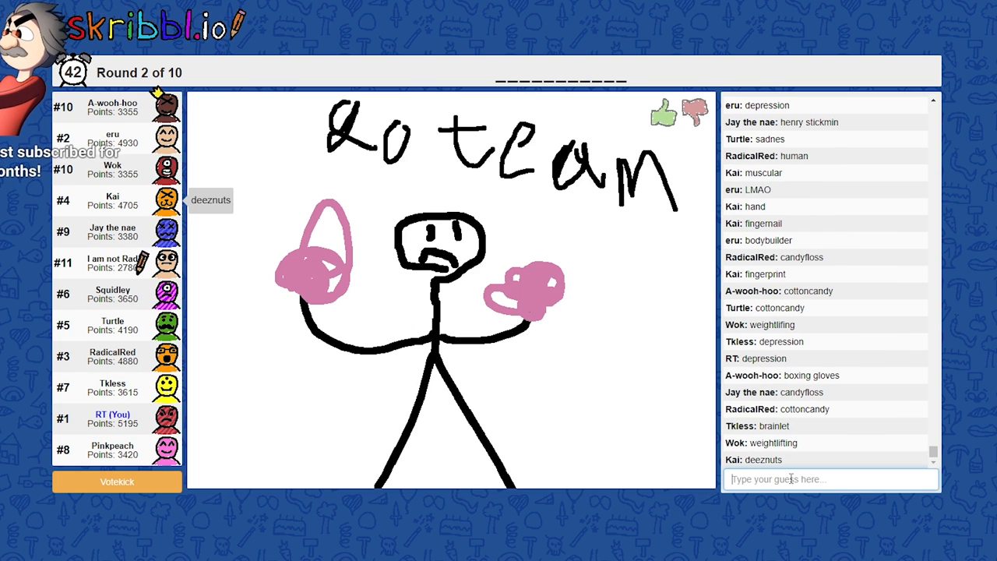
Guess 'cheerlead' in chat for the stick figure with pink pom-poms
{"action": "type", "text": "cheerlead"}
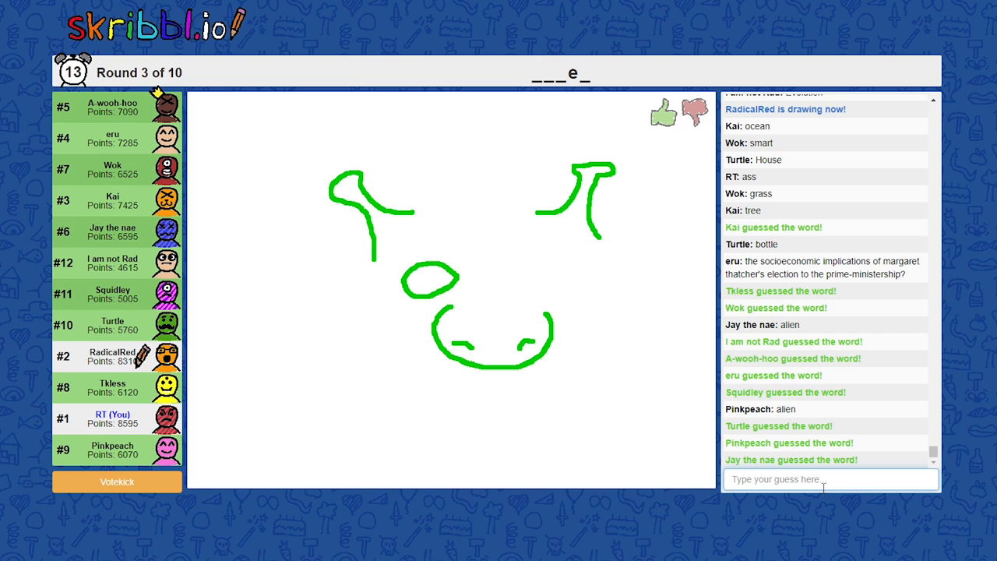
Make two drags on screen while RadicalRed draws the green face
{"action": "left_click_drag", "start_coordinate": [534, 281], "coordinate": [572, 297]}
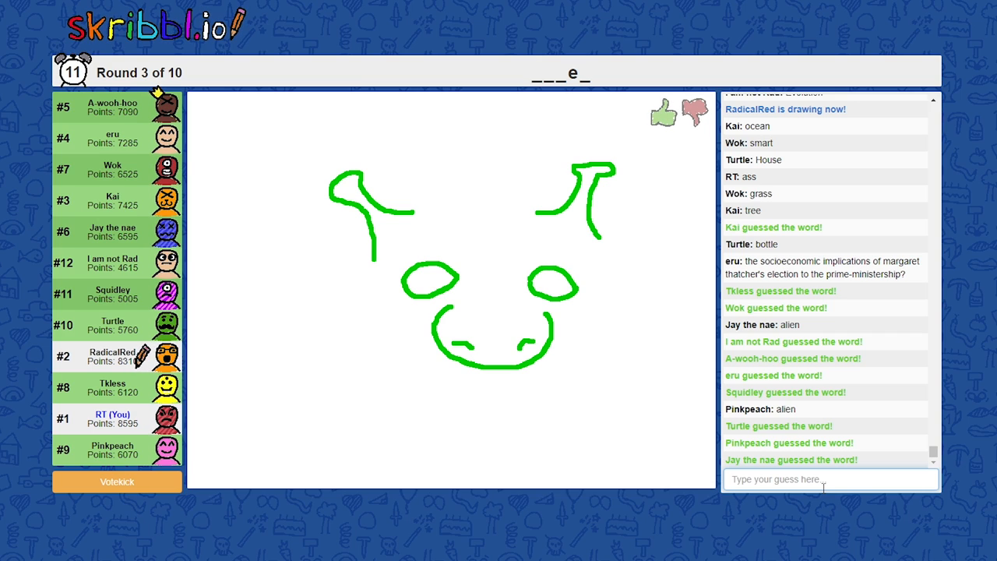
{"action": "left_click_drag", "start_coordinate": [432, 366], "coordinate": [565, 377]}
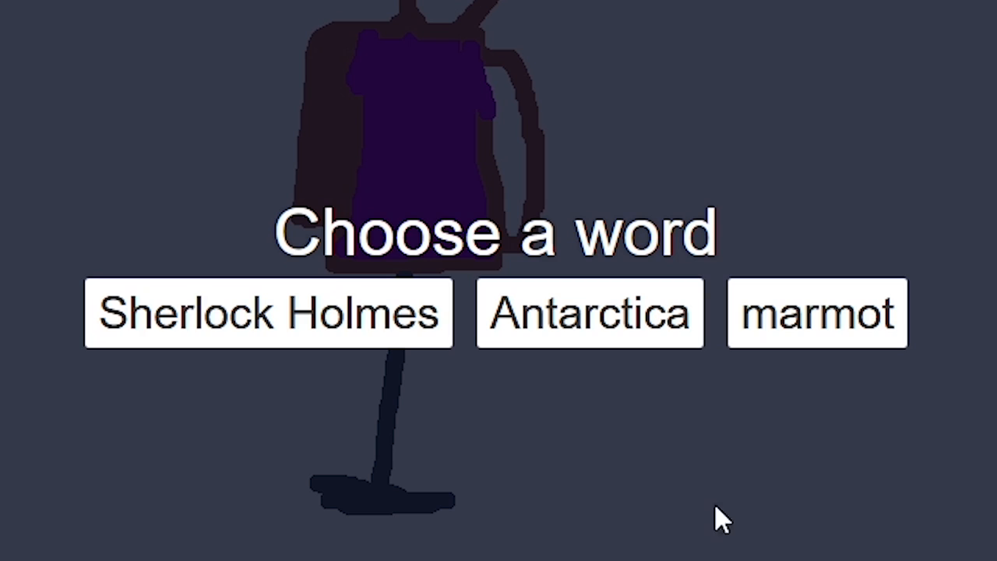
Pick the word to draw from Sherlock Holmes, Antarctica and marmot
{"action": "left_click", "coordinate": [266, 313]}
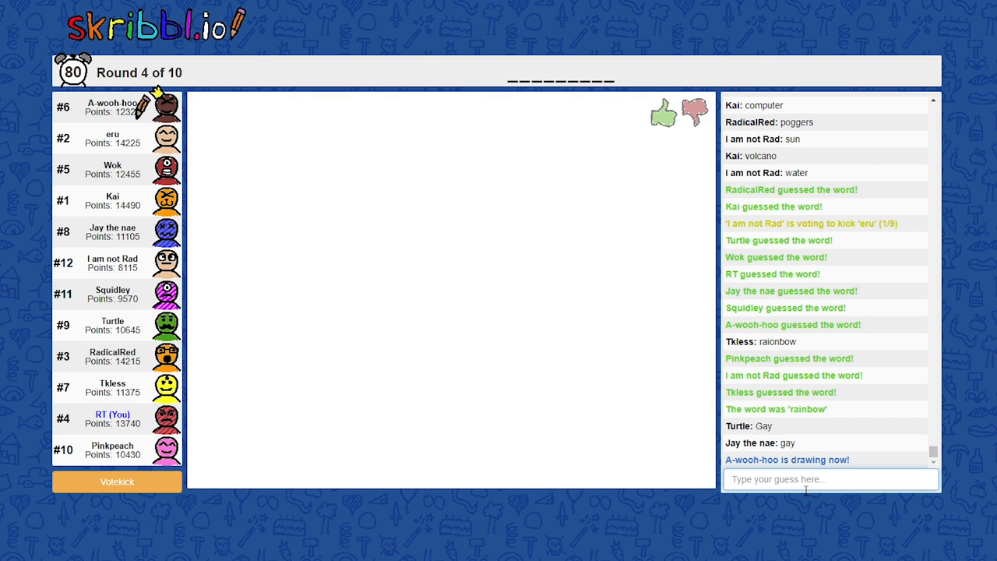
Drag across the screen while players post Winnie the Pooh guesses
{"action": "left_click_drag", "start_coordinate": [187, 204], "coordinate": [271, 215]}
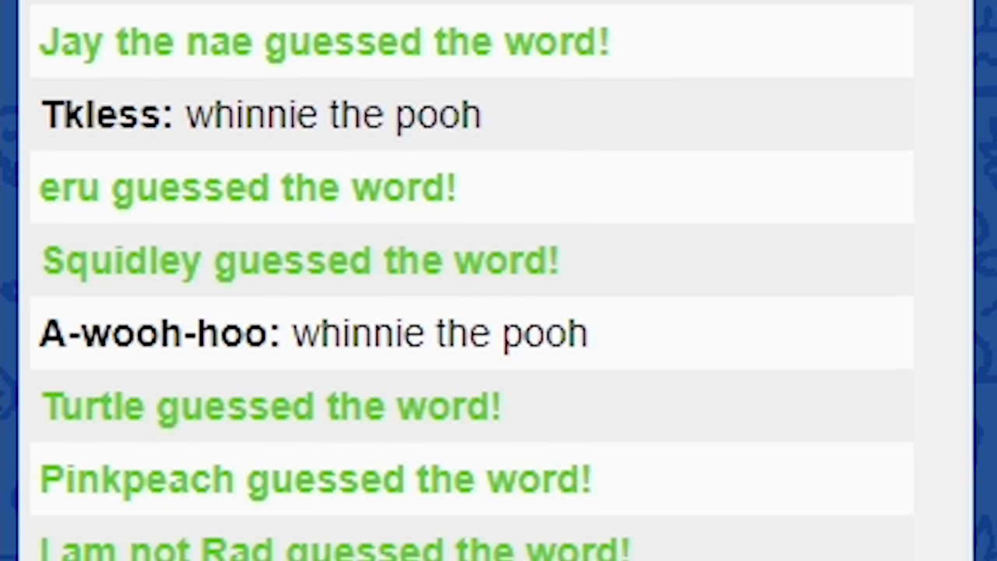
Scroll down while RadicalRed draws the yellow bunny face in round 6
{"action": "scroll", "scroll_direction": "down", "scroll_amount": 3}
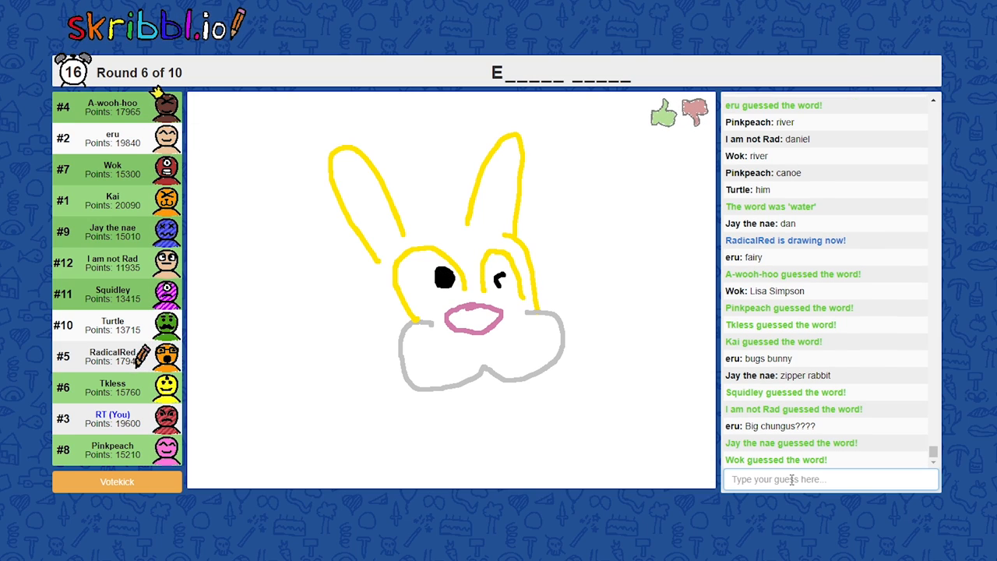
{"action": "type", "text": "eASTER"}
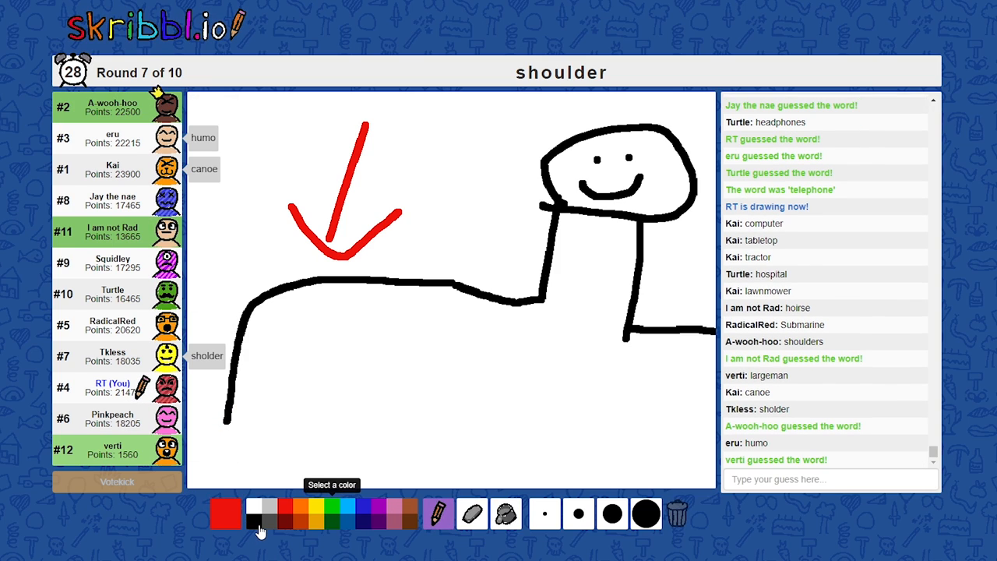
Switch to a different palette colour for the shoulder drawing
{"action": "left_click", "coordinate": [252, 523]}
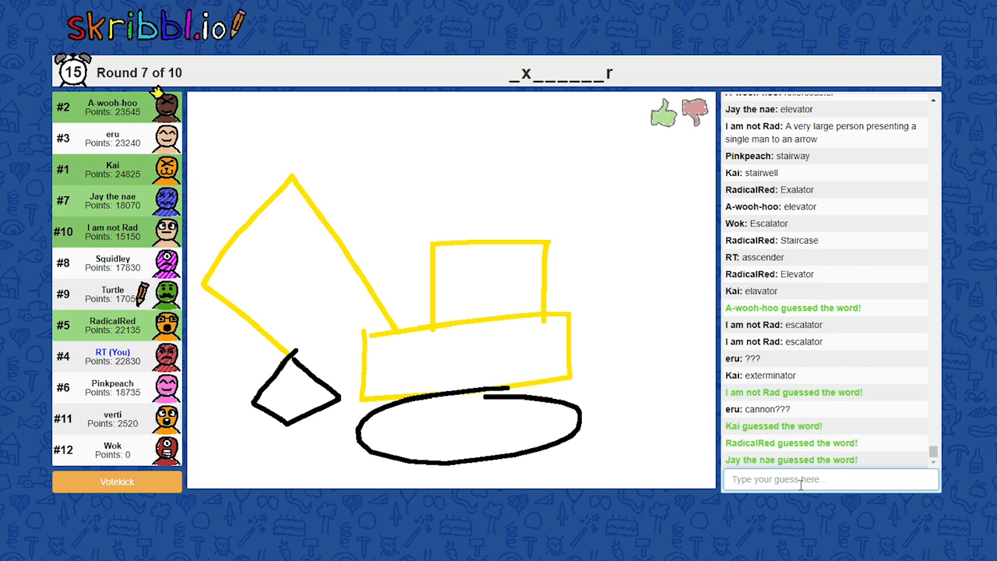
Guess 'exc…' in chat for the yellow excavator drawing
{"action": "type", "text": "exc"}
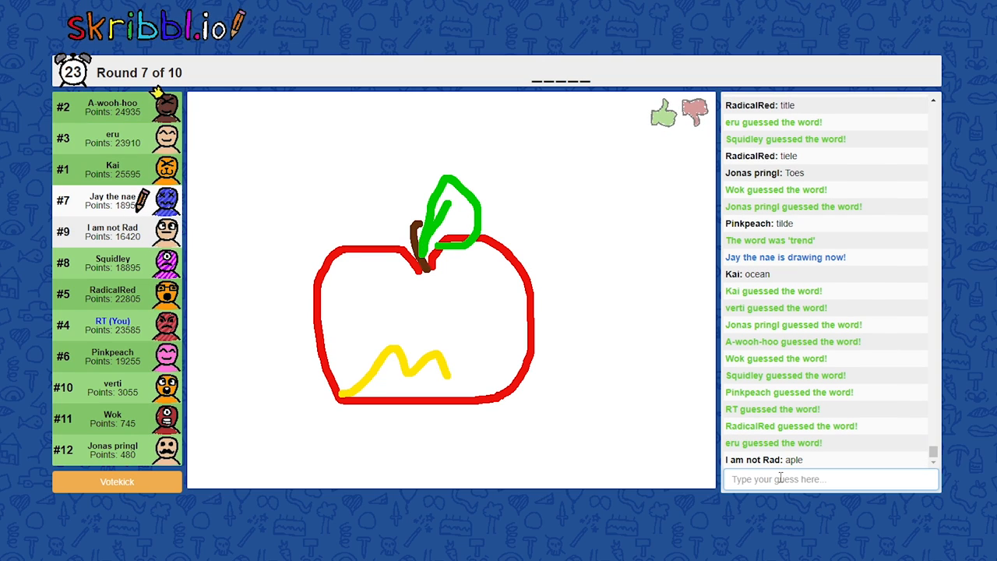
Guess jackhammer, then start typing a guess beginning with 'p' for the next word
{"action": "left_click_drag", "start_coordinate": [452, 370], "coordinate": [506, 390]}
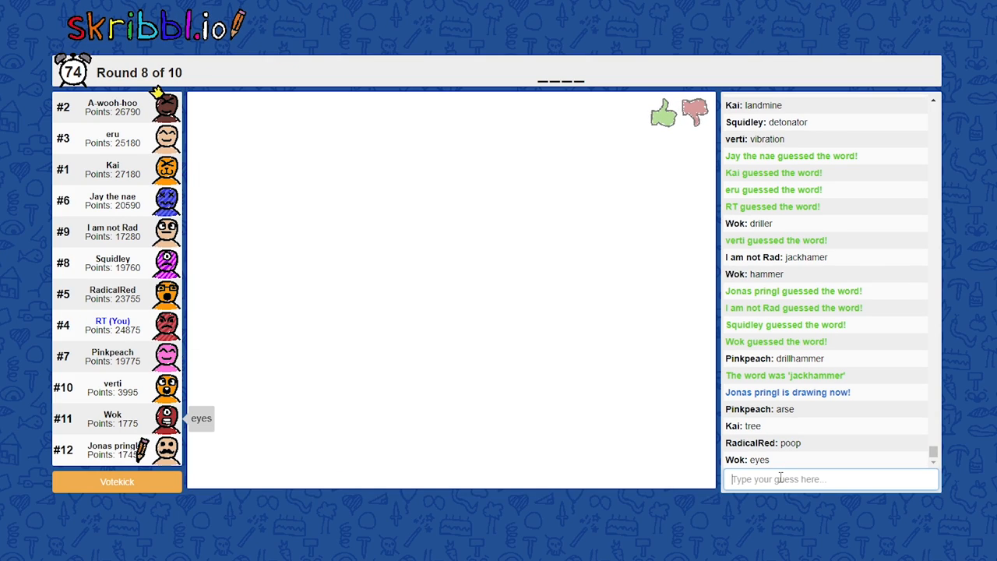
{"action": "type", "text": "p"}
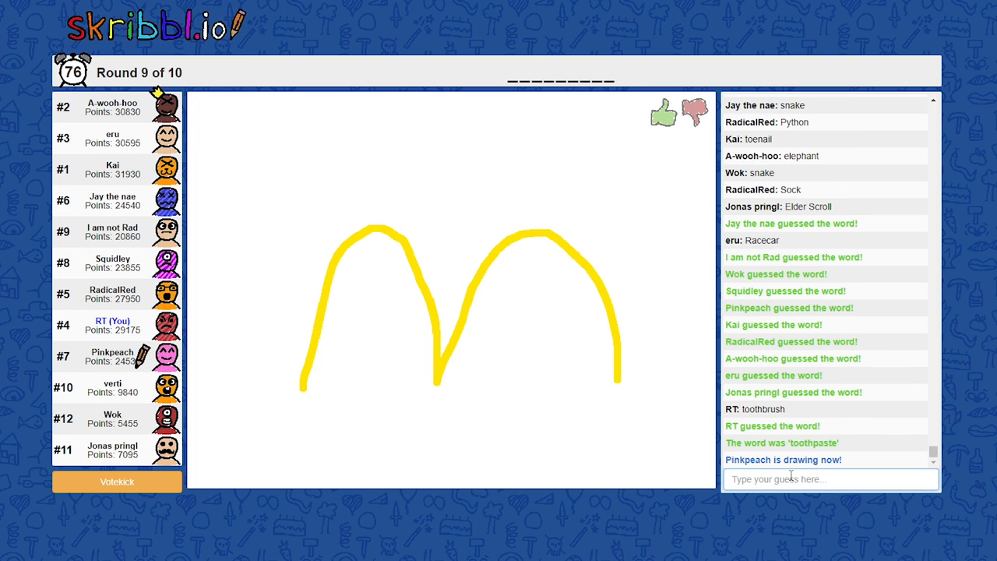
Type 'mch…' guesses in chat for the McDonalds arches drawing
{"action": "type", "text": "mch"}
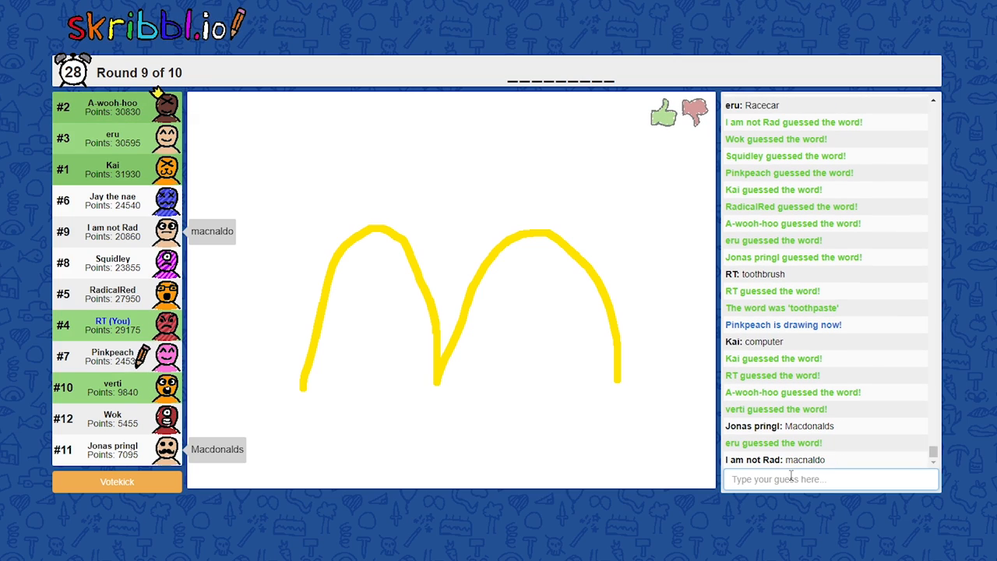
{"action": "type", "text": "c"}
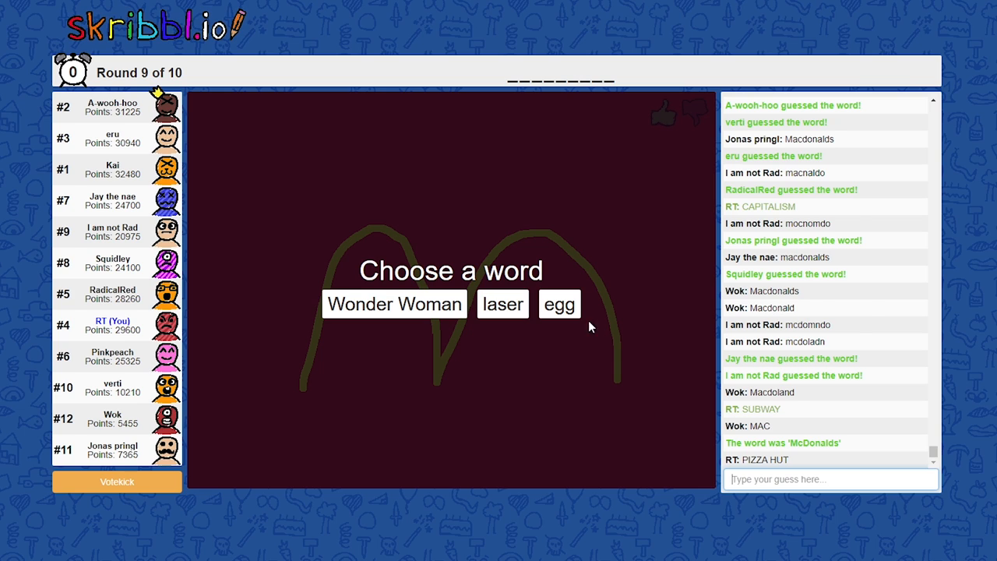
{"action": "left_click", "coordinate": [560, 304]}
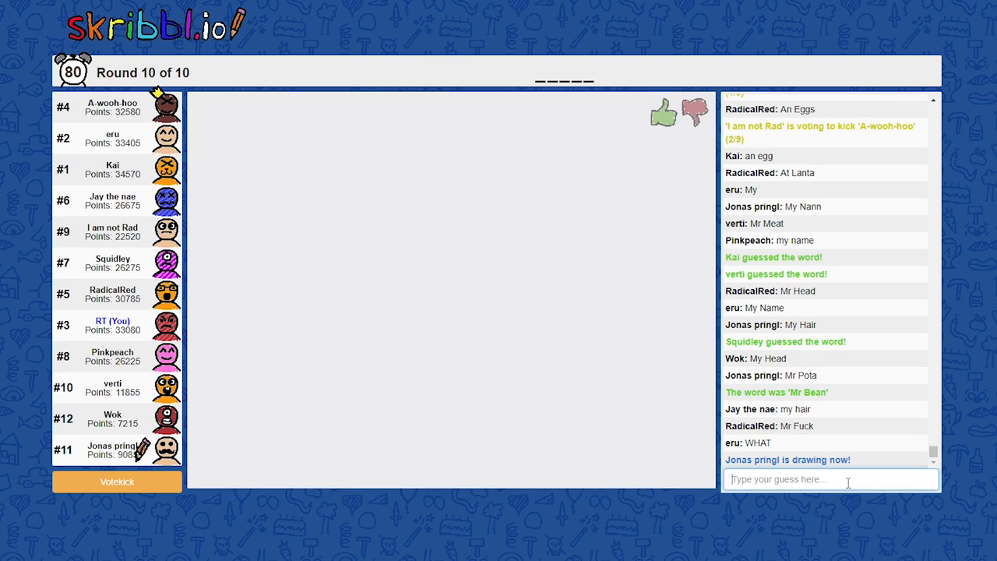
Post the guess 'GRAVITY FALL' in chat for the road drawing
{"action": "type", "text": "GRAVITY FALL"}
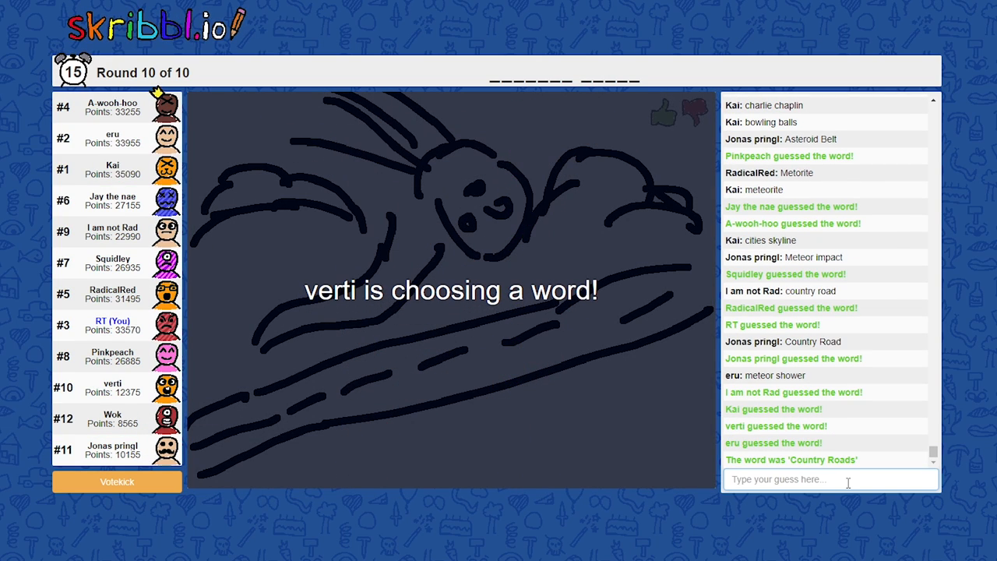
Submit a guess starting with 'SY' for the planets drawing
{"action": "type", "text": "SY"}
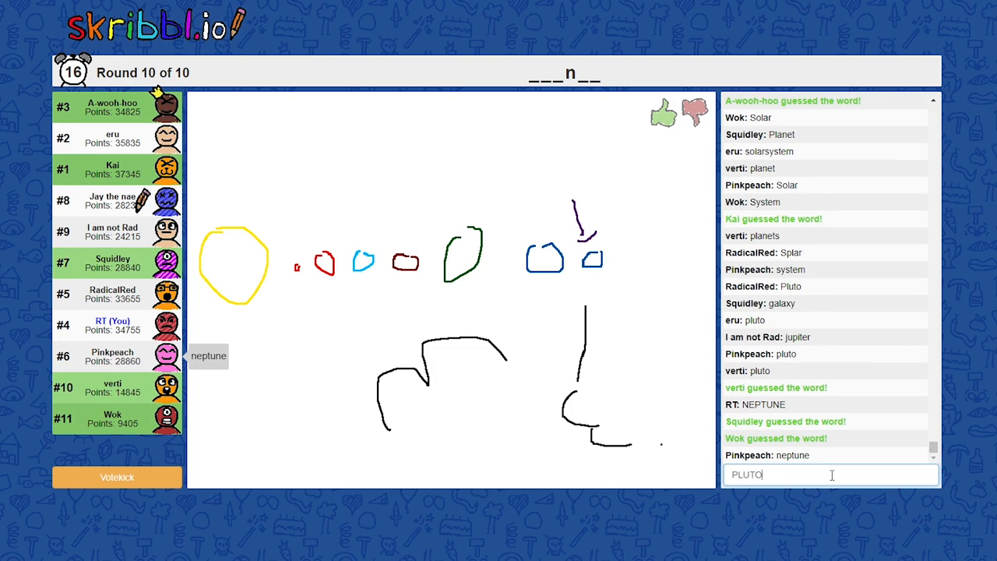
{"action": "key", "text": "enter"}
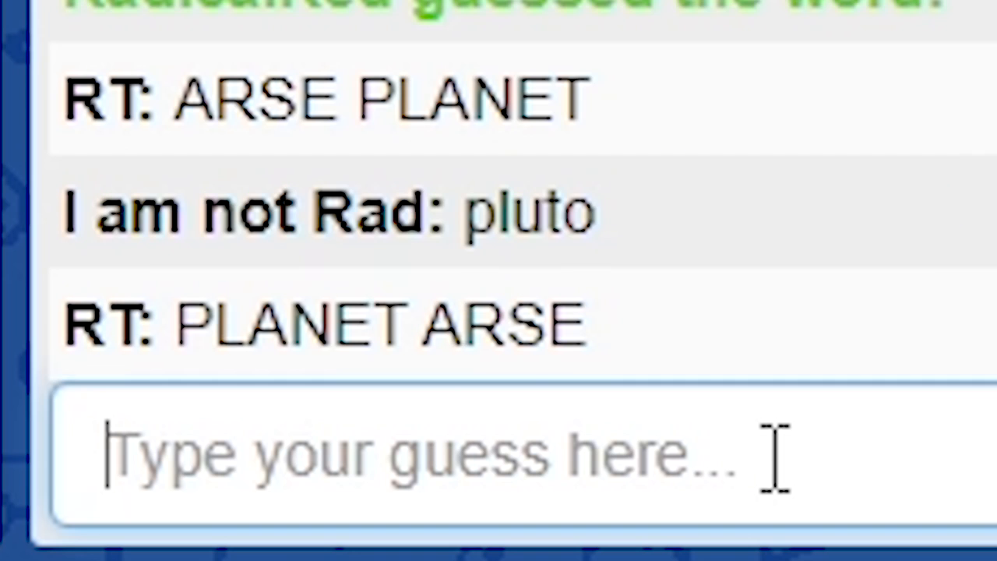